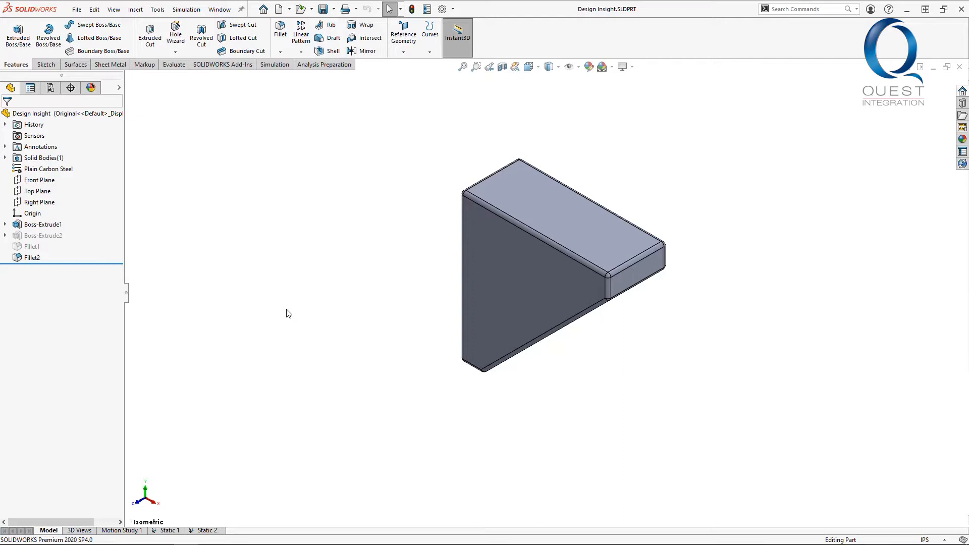
mouse_move(361, 320)
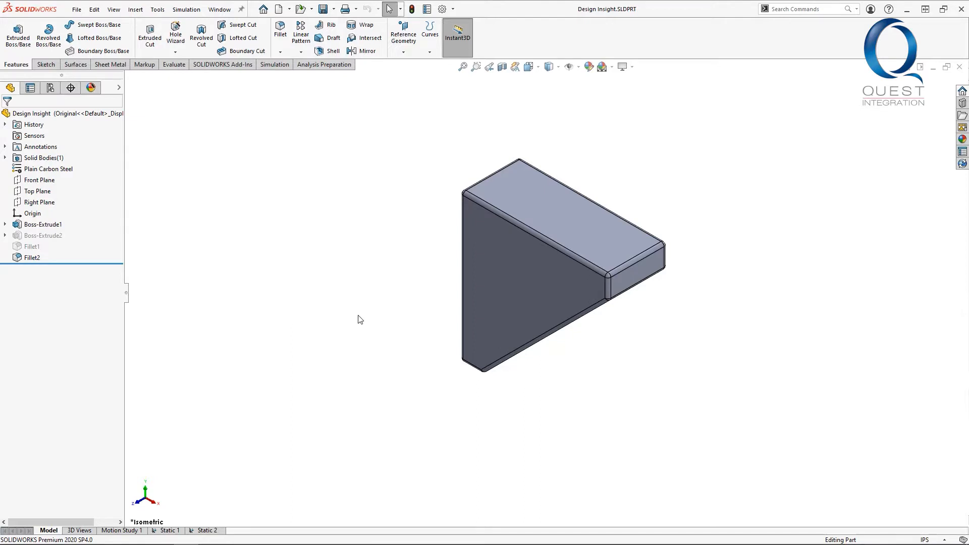
mouse_move(454, 323)
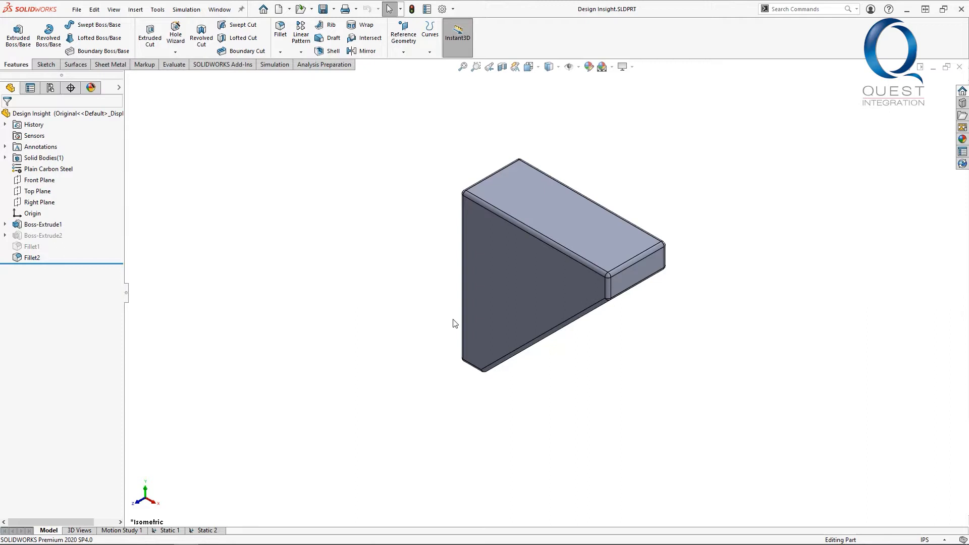
mouse_move(189, 498)
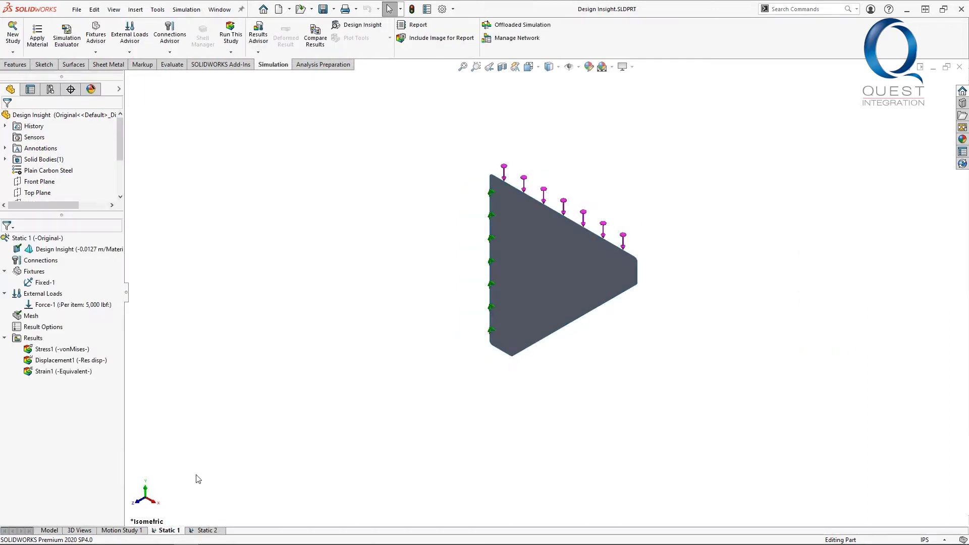
Step: Show the Stress1 von Mises plot of Static 1, peaking at 24.57 ksi, then head to Evaluate
right_click(57, 348)
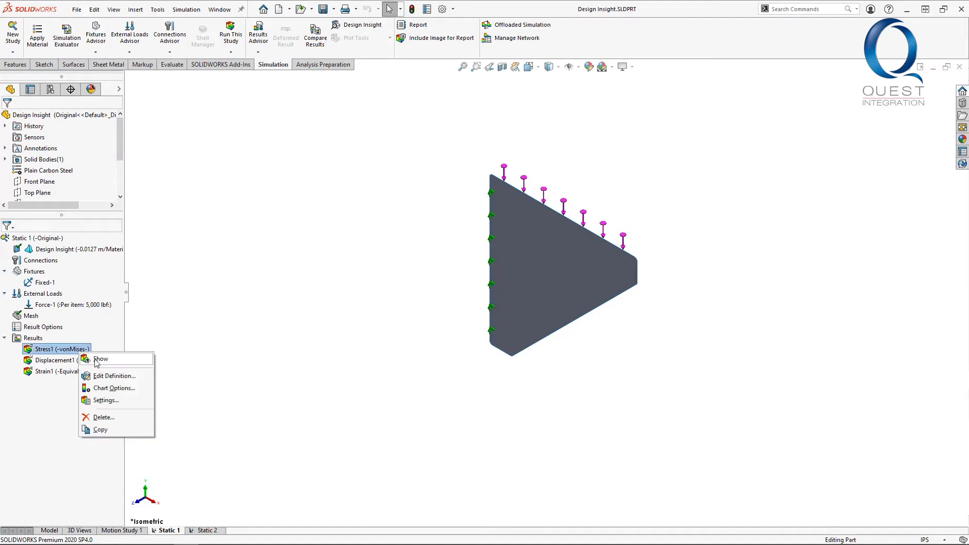
click(100, 359)
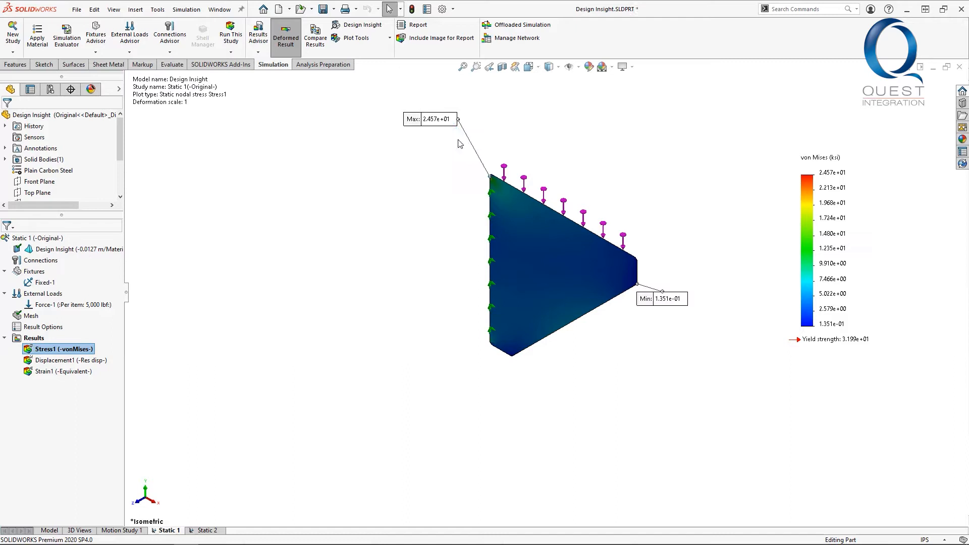
mouse_move(450, 131)
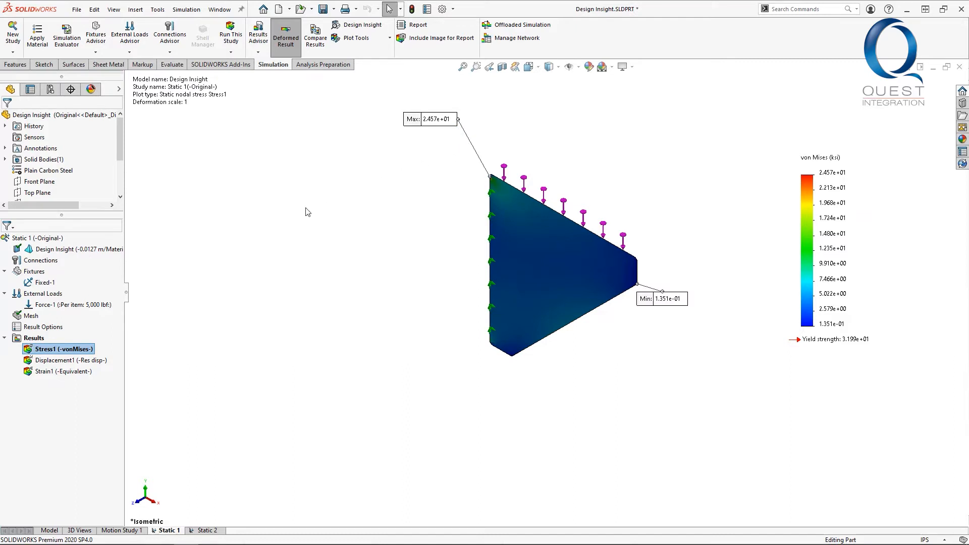
click(48, 530)
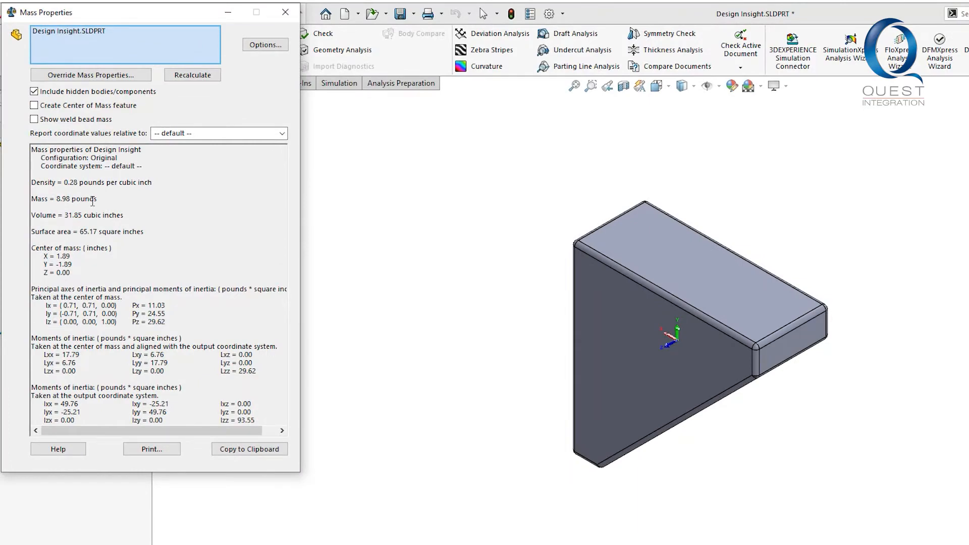
Step: Launch Design Insight for the Static 1 study from the Simulation tools
click(285, 13)
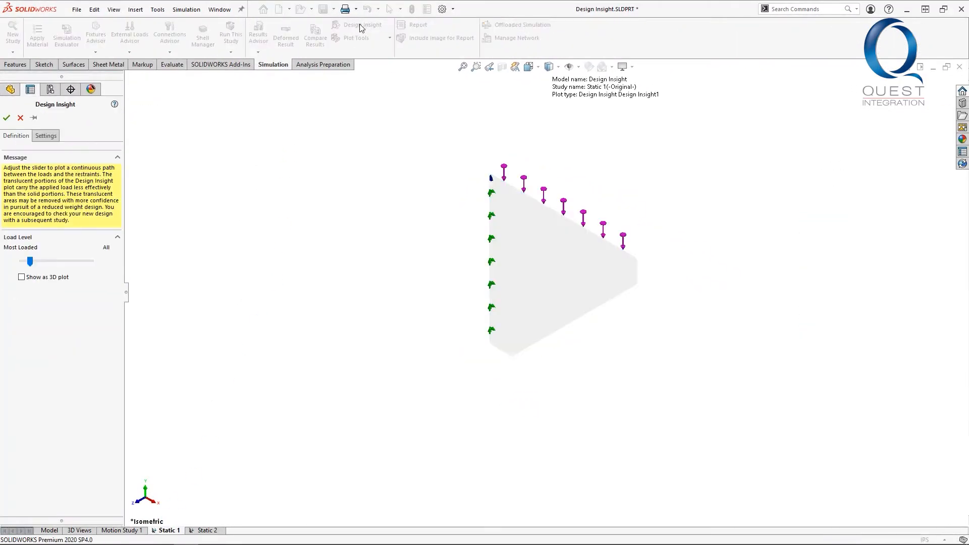
Step: Raise the Design Insight load level toward All, leaving the bracket's corners and edges translucent
drag(29, 260, 48, 260)
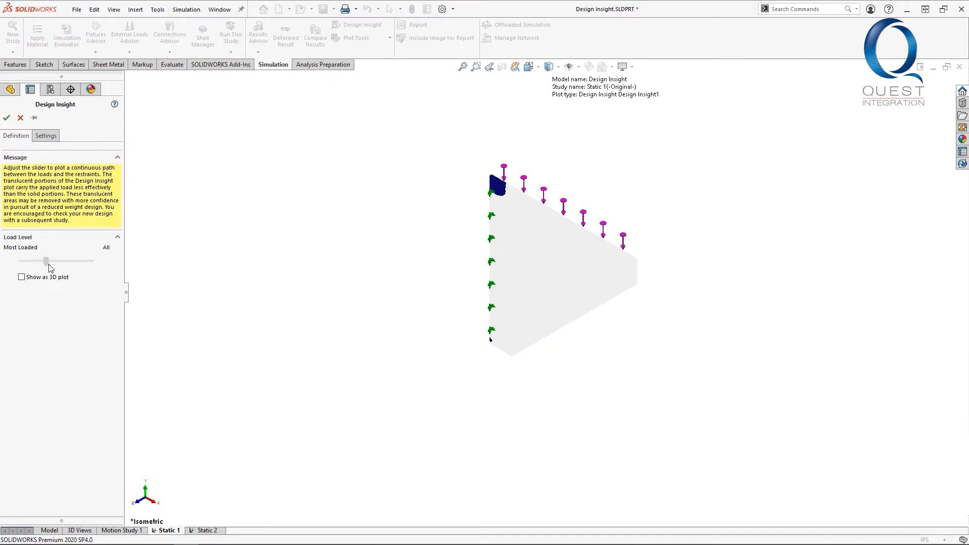
drag(48, 261, 87, 261)
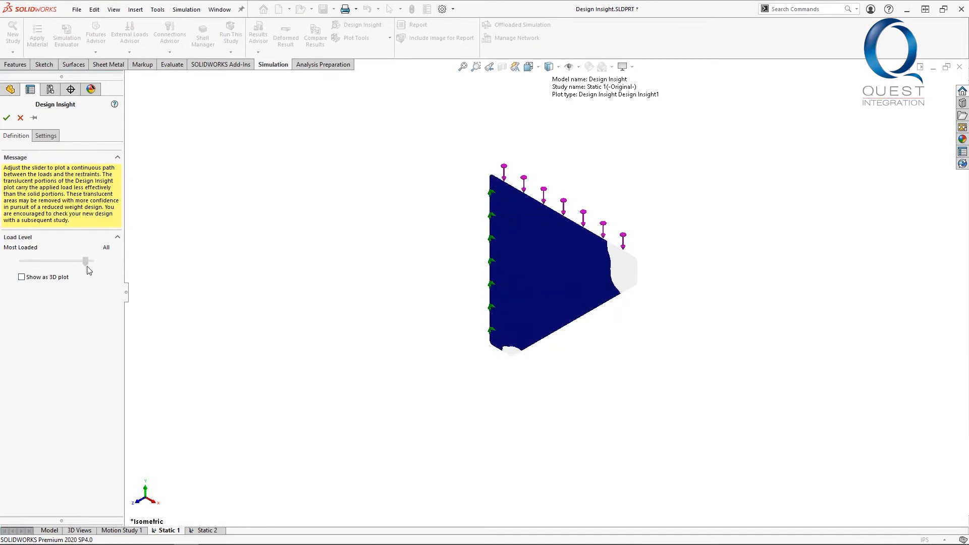
drag(89, 260, 83, 260)
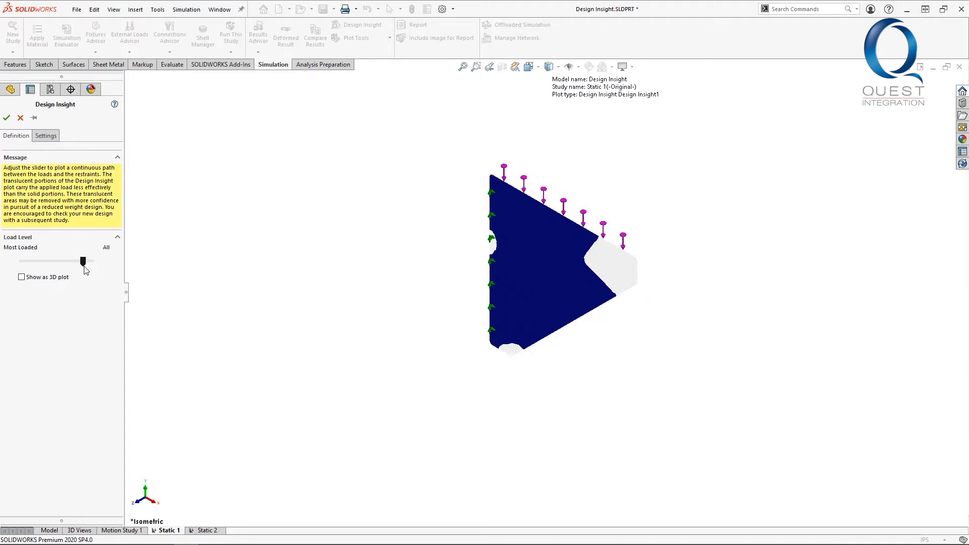
click(84, 261)
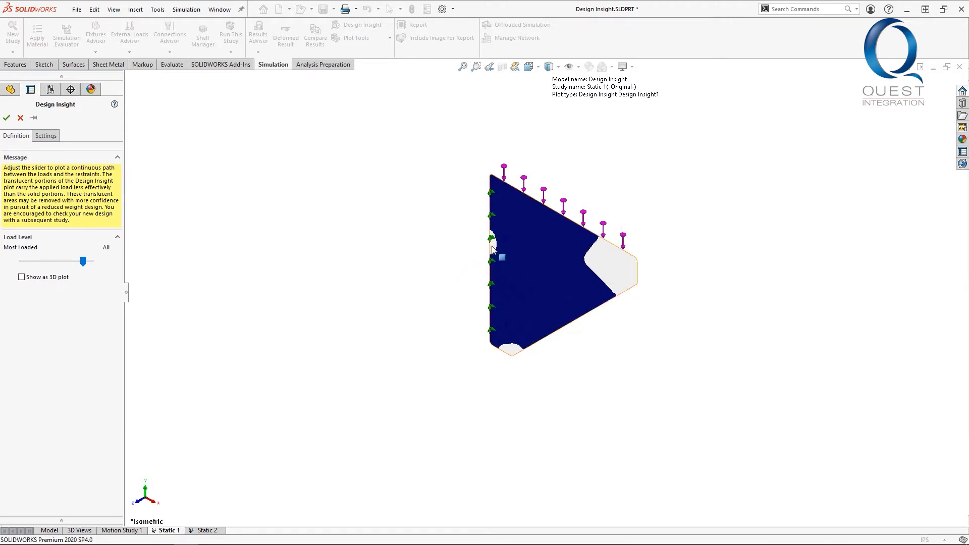
Step: Activate the Refined configuration and move to its Static 2 study with the 5,000 lbf load
click(7, 118)
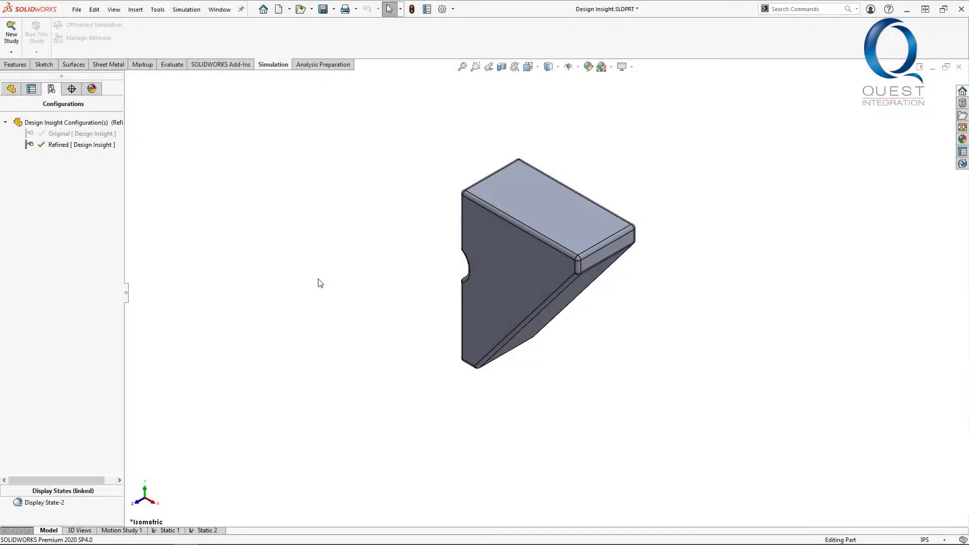
mouse_move(506, 369)
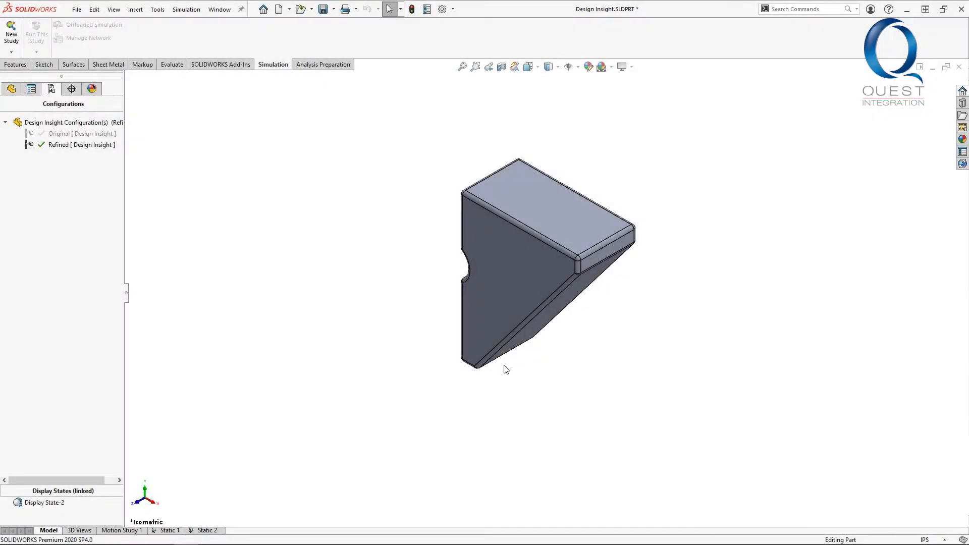
mouse_move(690, 267)
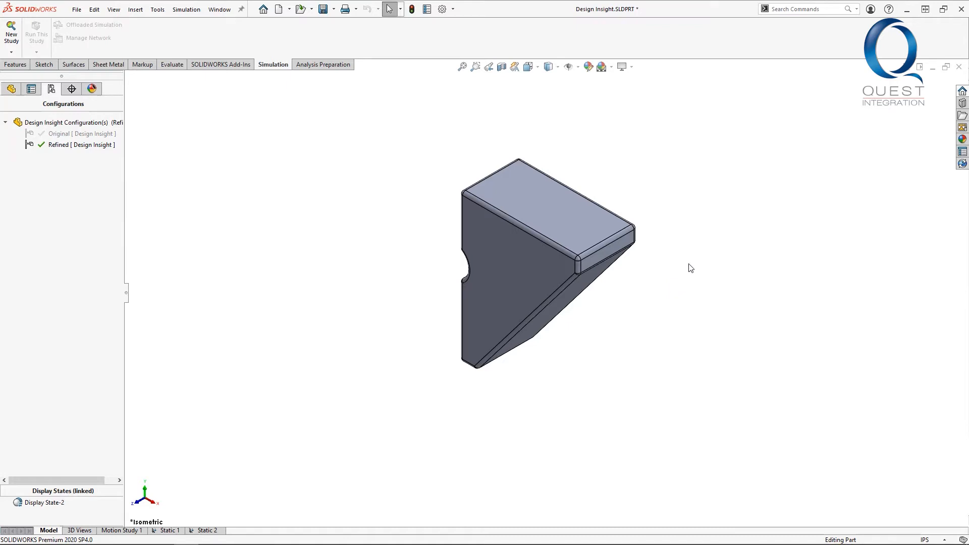
mouse_move(605, 235)
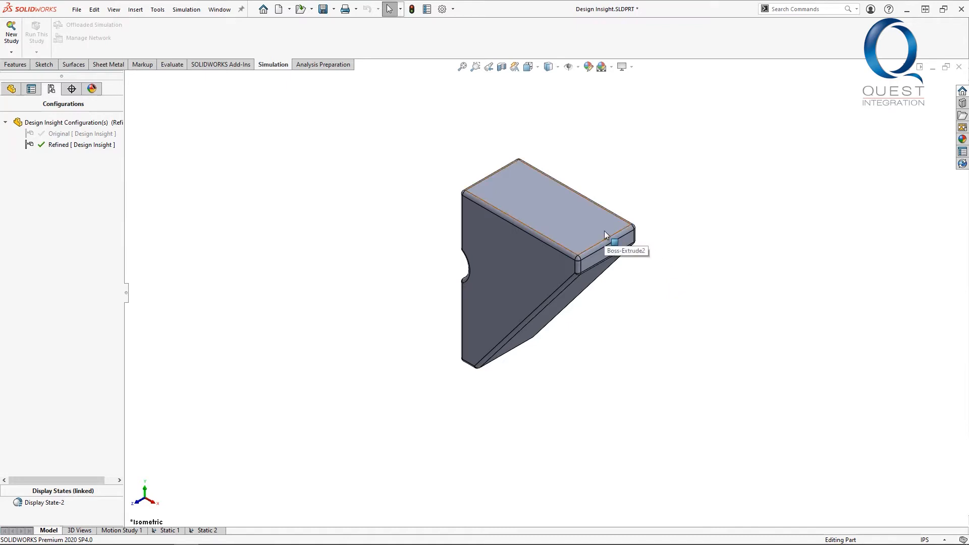
mouse_move(230, 503)
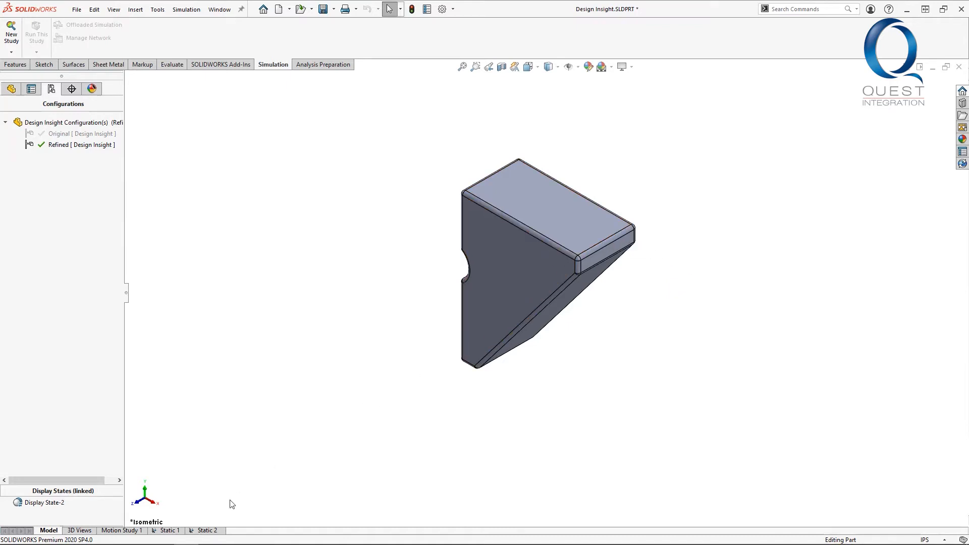
click(207, 530)
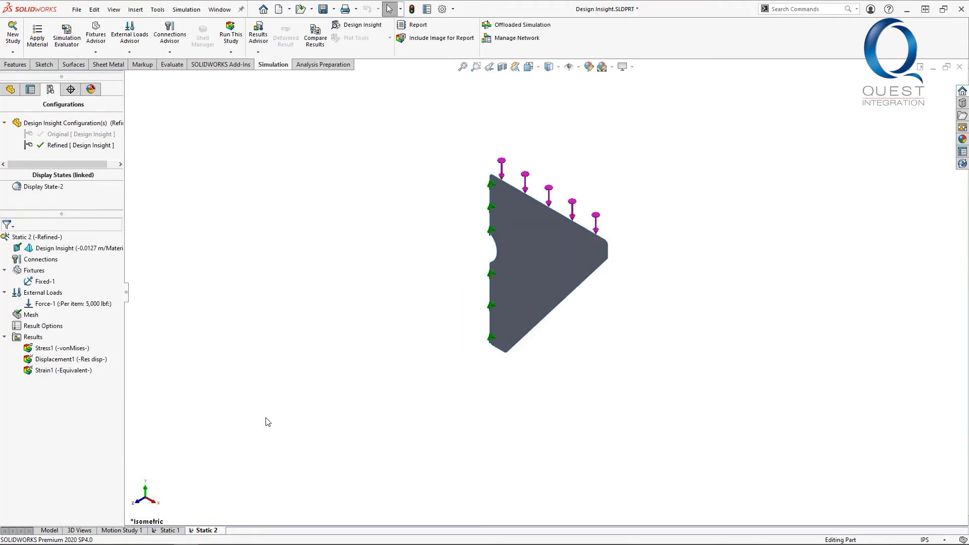
Step: Show the Stress1 von Mises plot of Static 2, peaking at 25.07 ksi
right_click(59, 347)
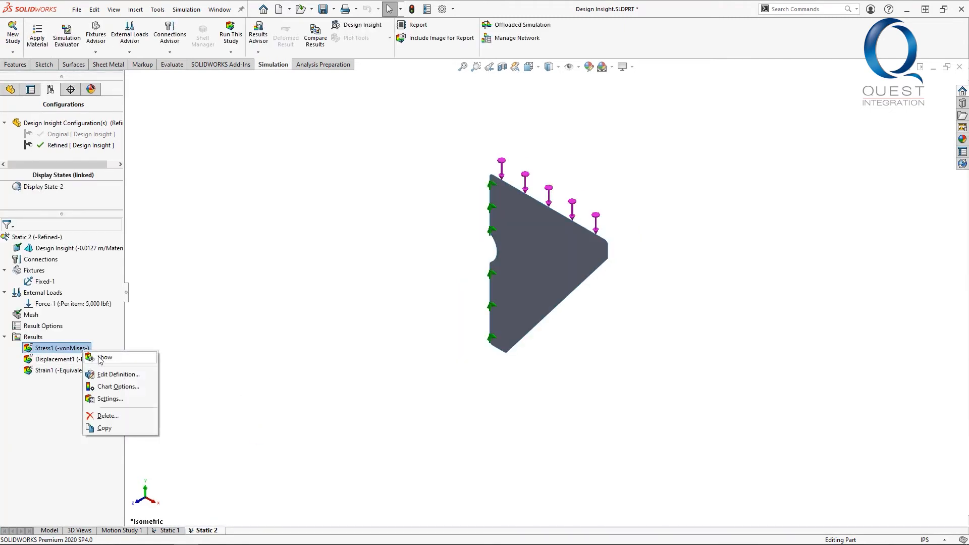
click(105, 357)
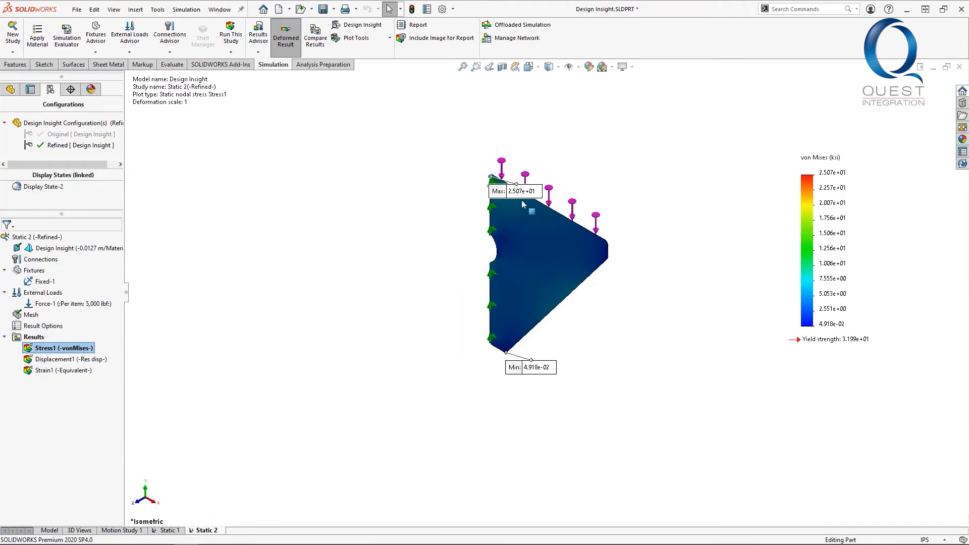
drag(515, 191, 399, 153)
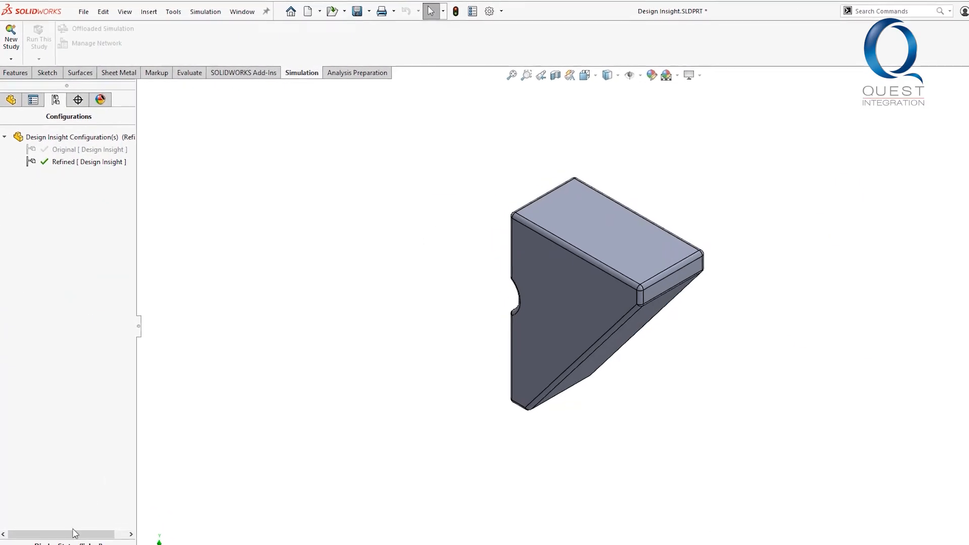
Step: Display Mass Properties for the Refined bracket: 6.79 lb and 24.09 in³
click(189, 73)
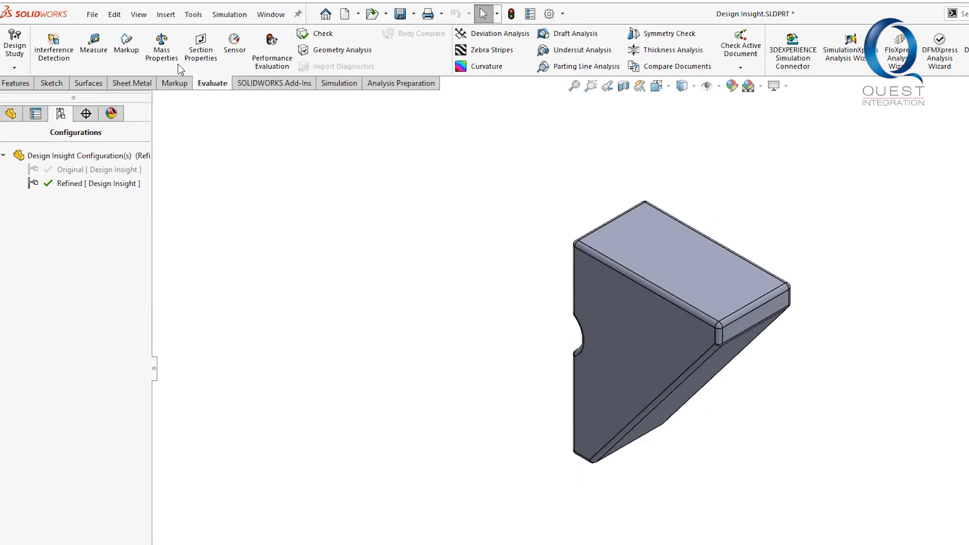
click(161, 49)
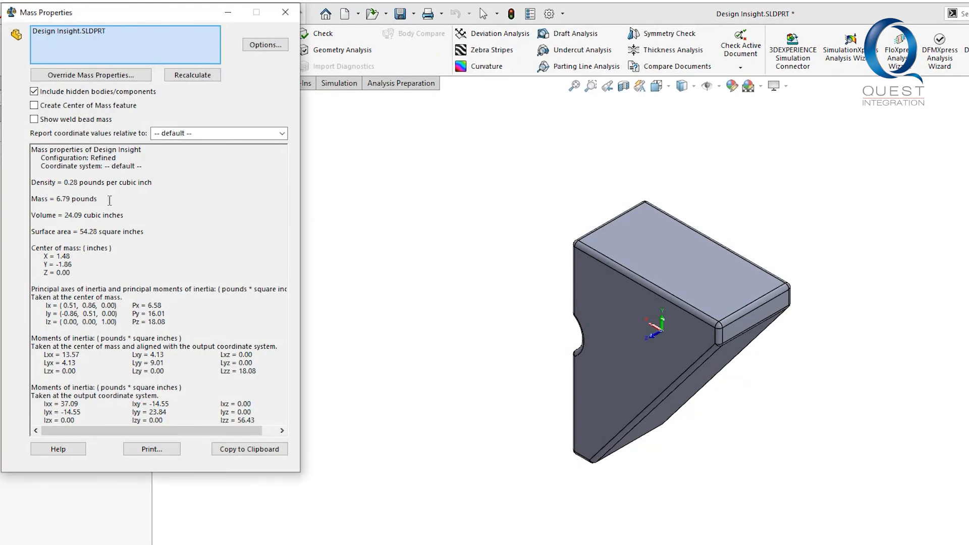